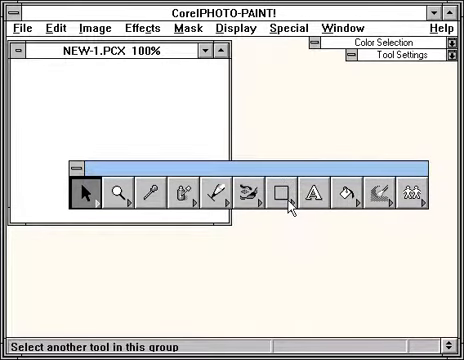
Step: Select the Impressionism brush from the toolbox brush flyout as the active tool
click(280, 196)
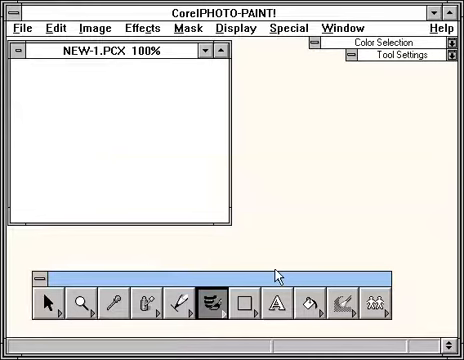
mouse_move(360, 48)
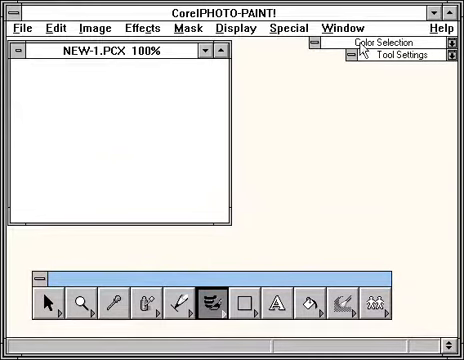